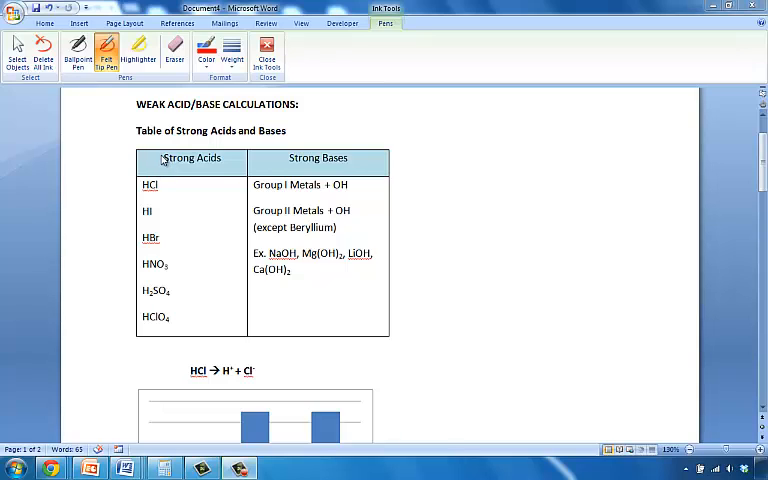
{"action": "mouse_move", "coordinate": [156, 164]}
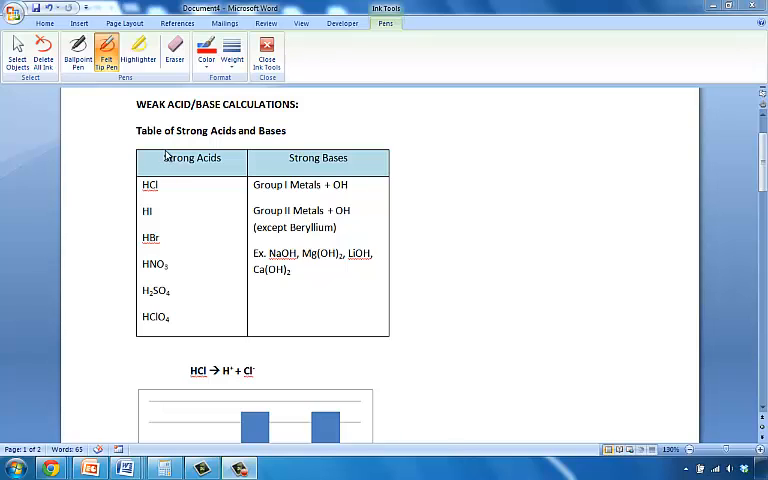
{"action": "mouse_move", "coordinate": [170, 156]}
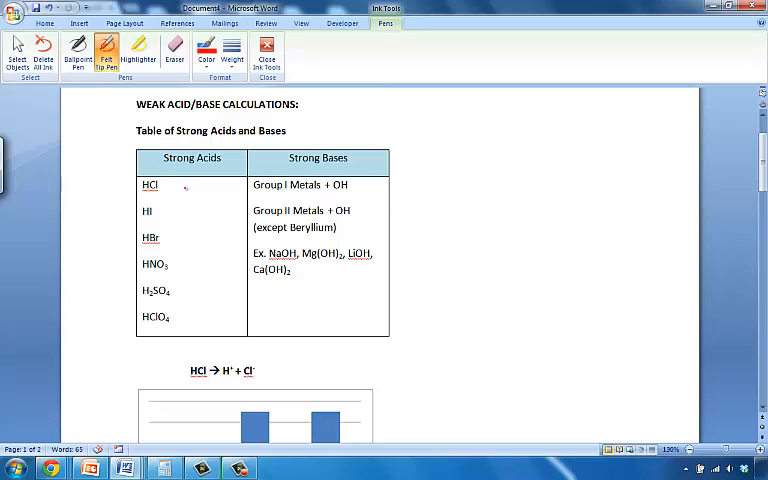
Underline the Strong Acids heading in red ink and write H+ beside HCl.
{"action": "left_click_drag", "start_coordinate": [162, 176], "coordinate": [210, 184]}
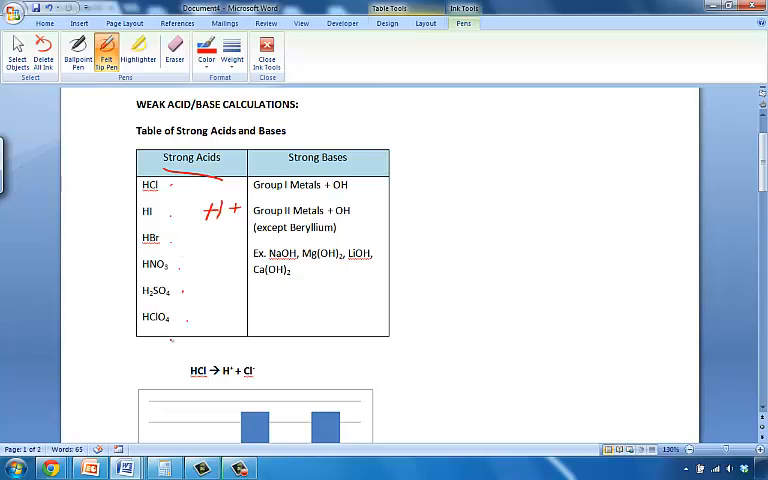
{"action": "left_click", "coordinate": [200, 330]}
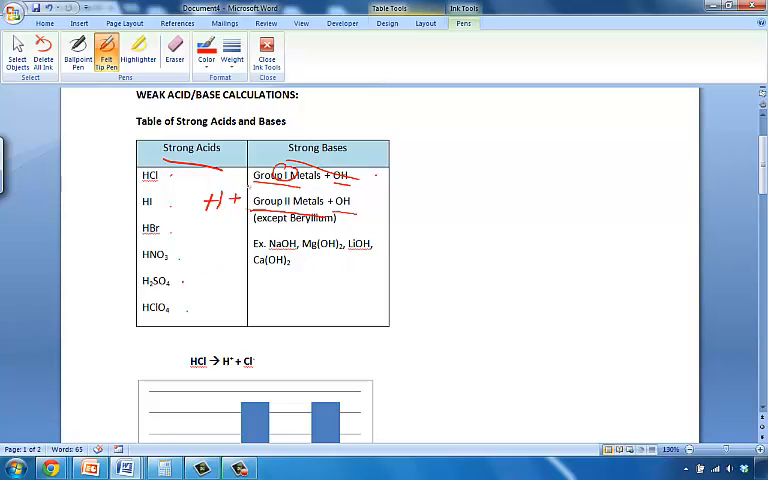
Circle another Group metal hydroxide entry in the Strong Bases column in red ink.
{"action": "left_click_drag", "start_coordinate": [324, 170], "coordinate": [356, 180]}
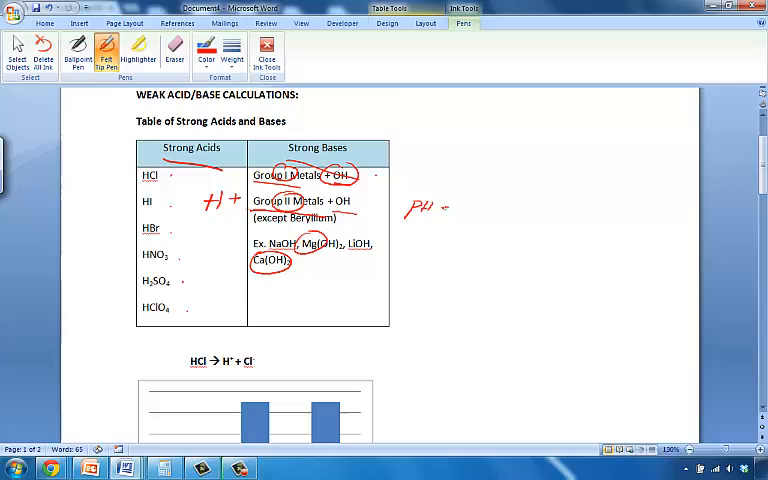
Handwrite pH = −log[H+] and pOH = −log[OH−] in red beside the table.
{"action": "left_click_drag", "start_coordinate": [440, 210], "coordinate": [490, 210]}
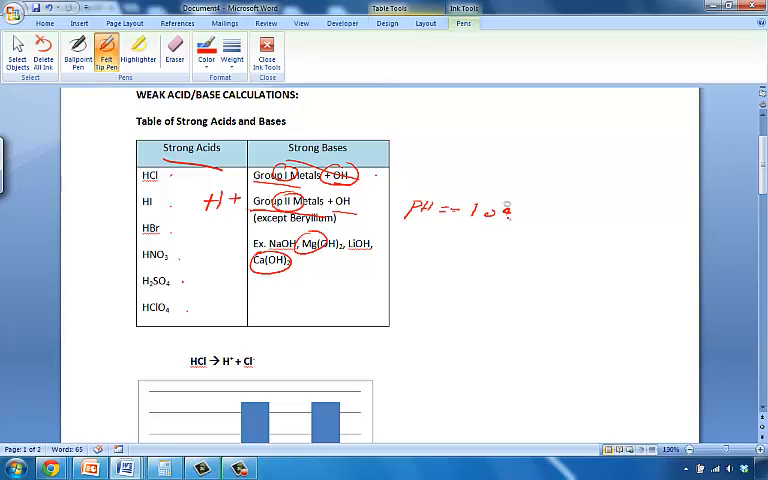
{"action": "left_click_drag", "start_coordinate": [500, 210], "coordinate": [556, 210]}
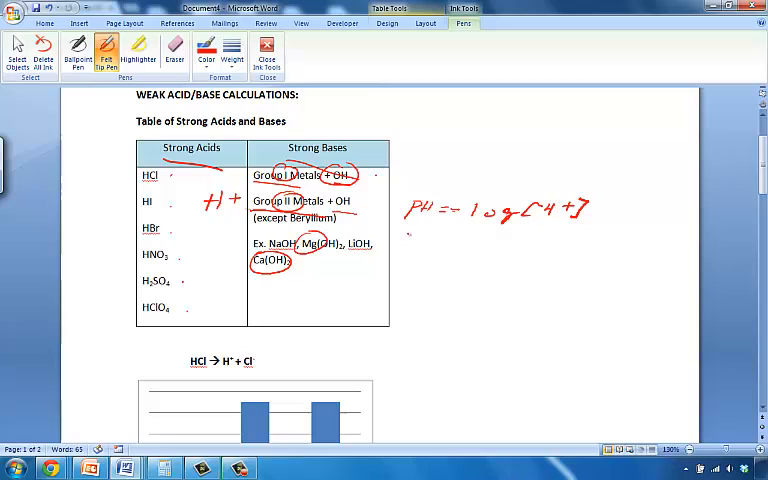
{"action": "left_click_drag", "start_coordinate": [404, 248], "coordinate": [460, 248]}
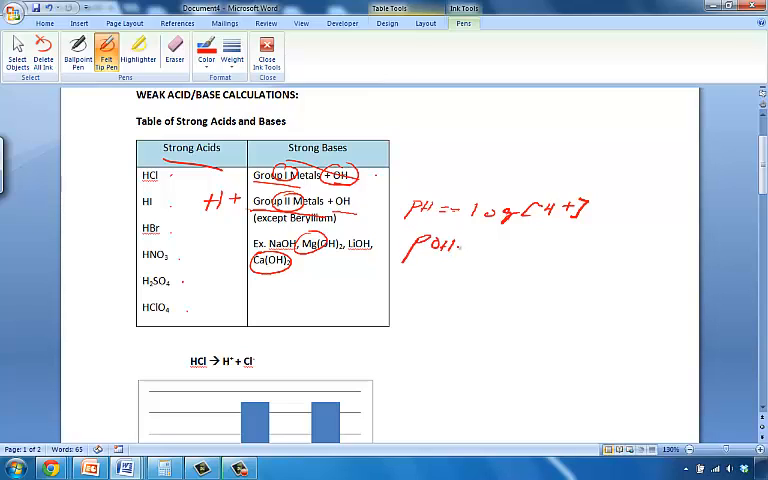
{"action": "left_click_drag", "start_coordinate": [460, 258], "coordinate": [524, 262]}
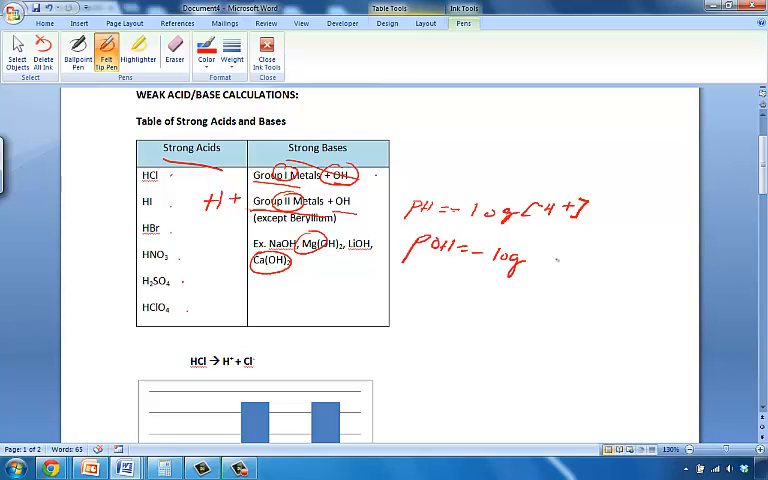
{"action": "left_click_drag", "start_coordinate": [536, 256], "coordinate": [570, 256]}
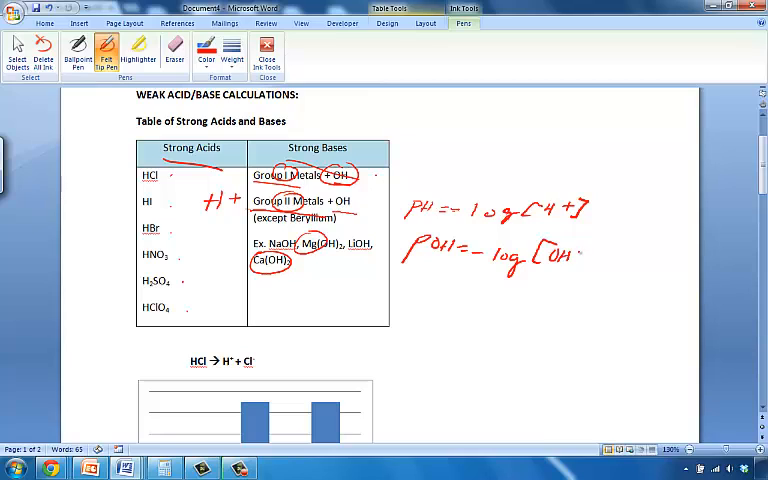
Add an arrow to pH + pOH = 14, the label B and the heading Strong.
{"action": "left_click_drag", "start_coordinate": [580, 244], "coordinate": [600, 270]}
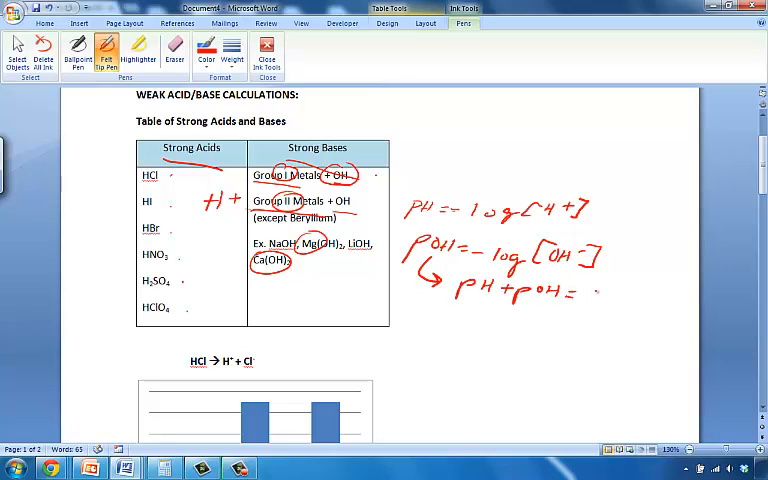
{"action": "type", "text": "14"}
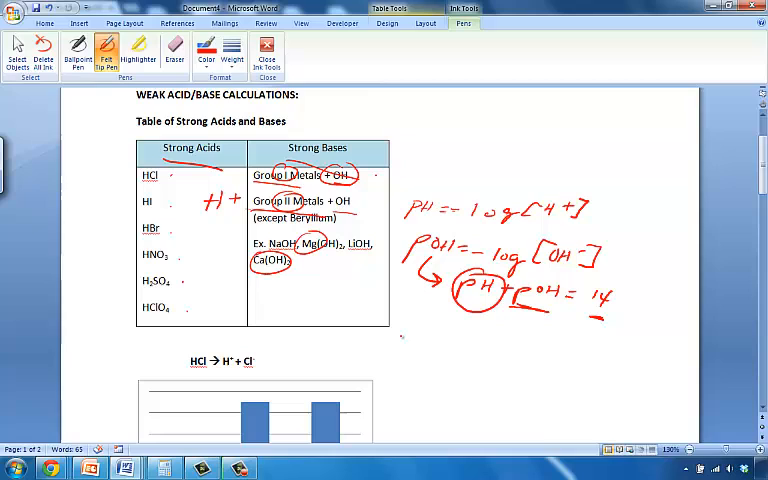
{"action": "left_click_drag", "start_coordinate": [650, 264], "coordinate": [660, 284]}
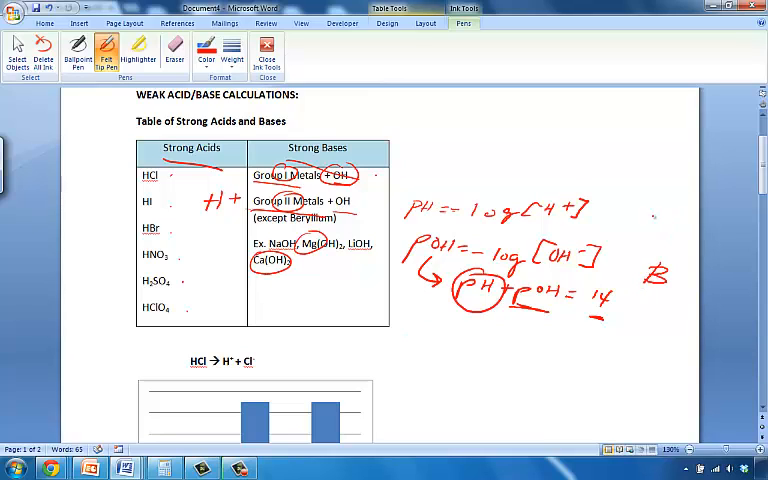
{"action": "left_click_drag", "start_coordinate": [616, 200], "coordinate": [628, 218]}
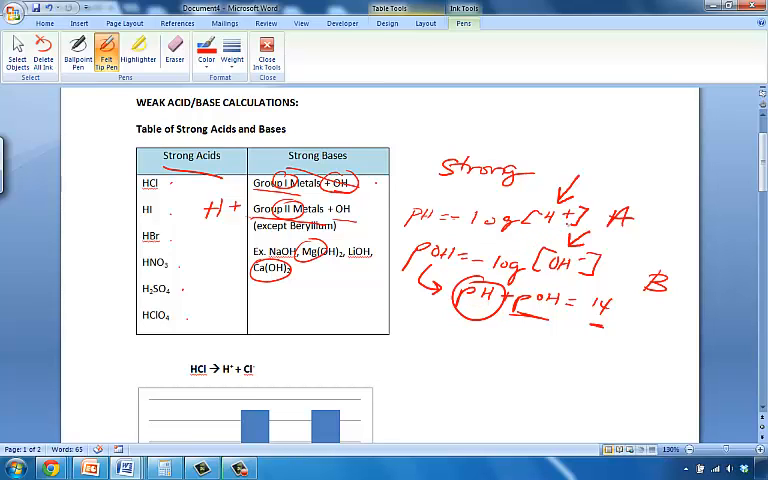
Scroll down past the circled [H+] and [OH−] formulas after finishing the ink.
{"action": "scroll", "scroll_direction": "down", "scroll_amount": 3}
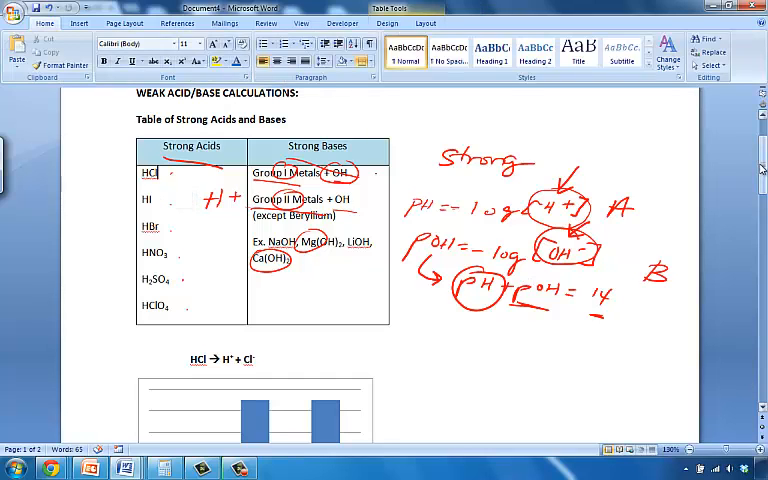
Scroll down through the HCl and HF dissociation bar charts.
{"action": "scroll", "scroll_direction": "down", "scroll_amount": 3}
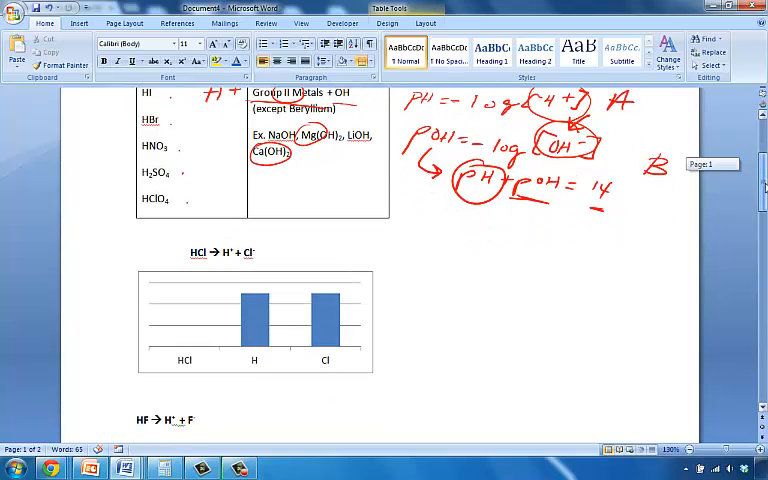
{"action": "scroll", "scroll_direction": "down", "scroll_amount": 3}
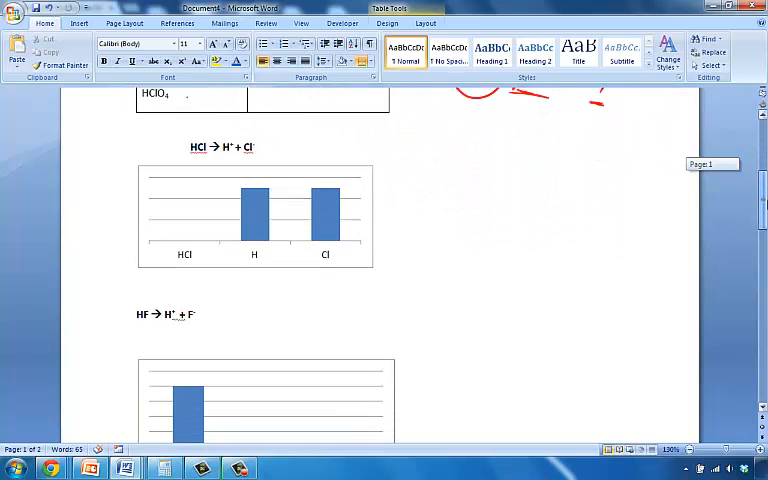
{"action": "scroll", "scroll_direction": "down", "scroll_amount": 3}
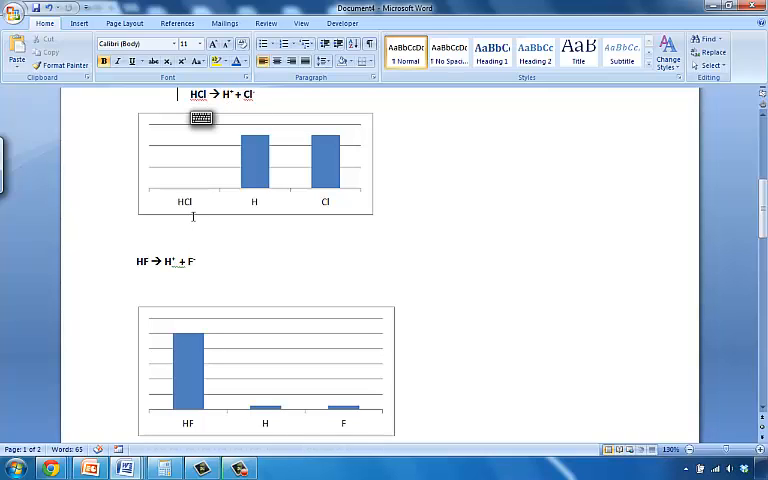
{"action": "mouse_move", "coordinate": [182, 208]}
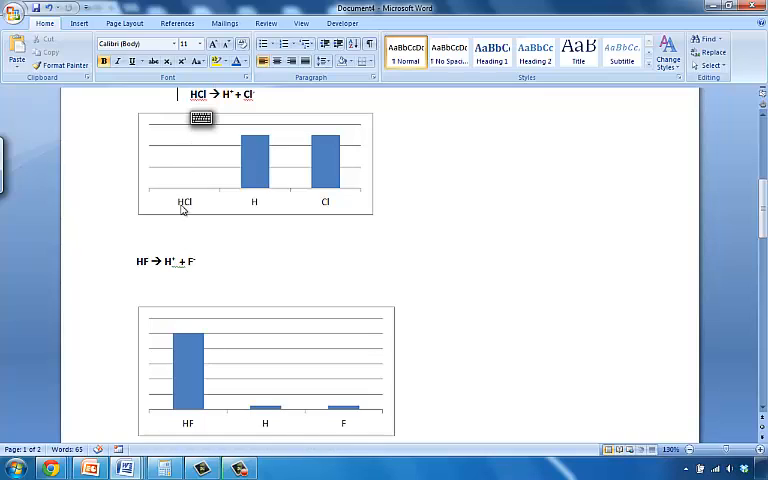
{"action": "mouse_move", "coordinate": [202, 90]}
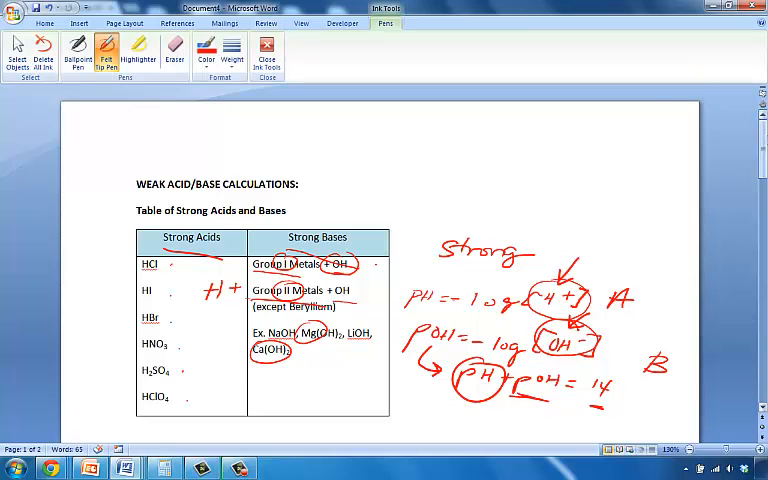
Draw red arrows over HCl → H+ + Cl− and mark the tops of the H and Cl bars.
{"action": "scroll", "scroll_direction": "down", "scroll_amount": 3}
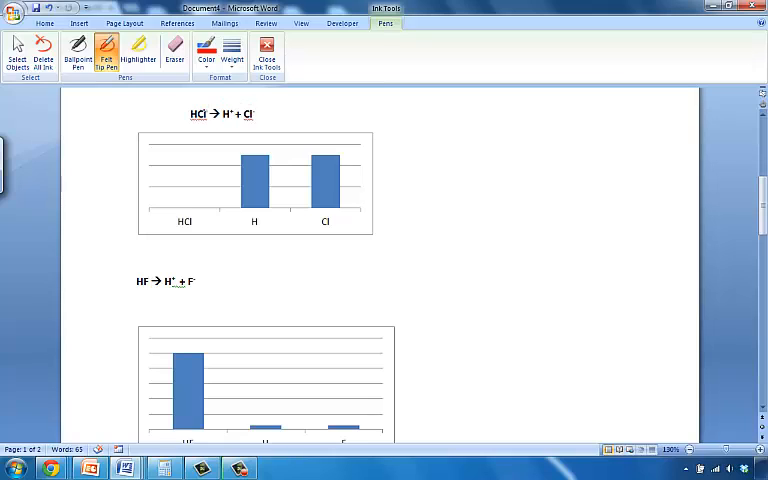
{"action": "left_click_drag", "start_coordinate": [204, 116], "coordinate": [228, 108]}
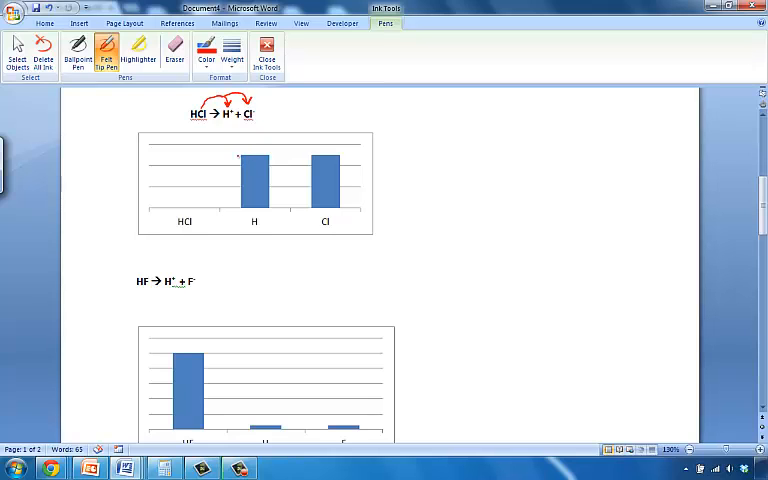
{"action": "left_click", "coordinate": [256, 180]}
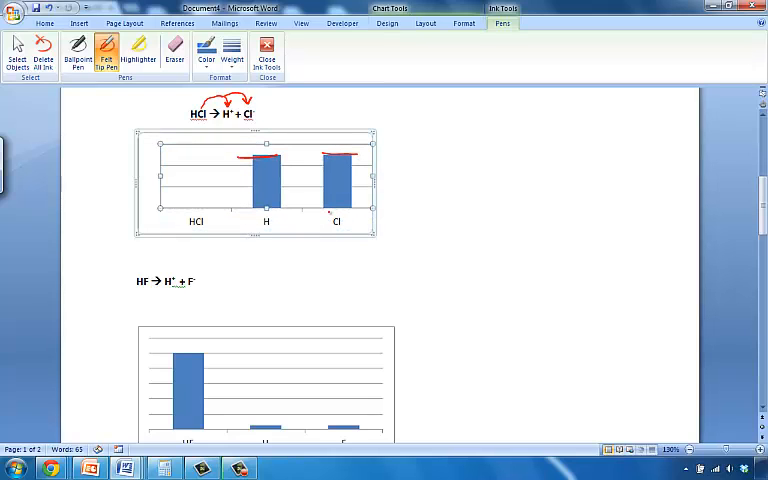
{"action": "left_click", "coordinate": [436, 202]}
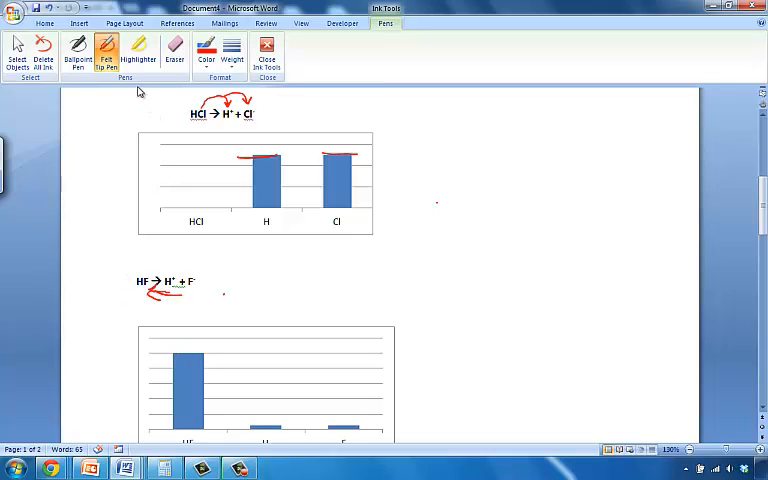
Use the Eraser to remove the red arrow under the HF equation.
{"action": "left_click", "coordinate": [174, 52]}
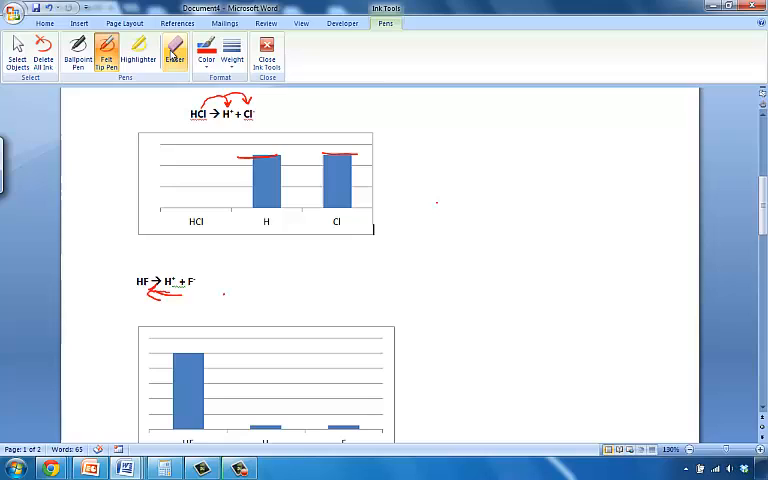
{"action": "left_click", "coordinate": [174, 52]}
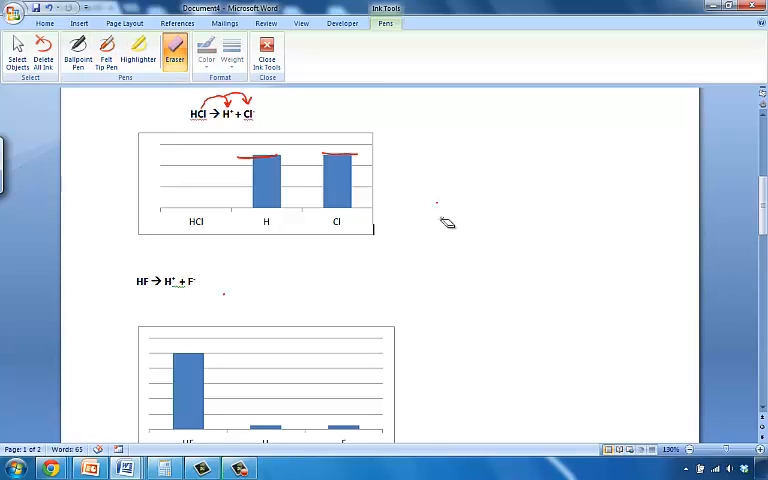
{"action": "mouse_move", "coordinate": [174, 52]}
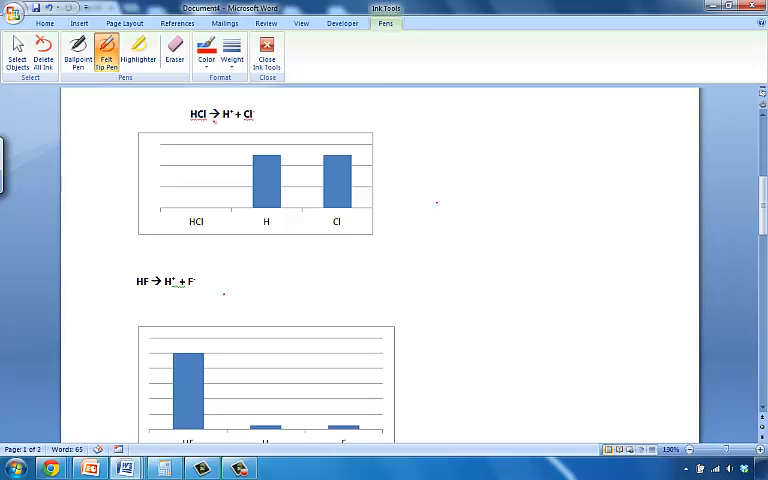
Redraw arrows over the HCl equation and write DISSOCIATION VARIES beside HF.
{"action": "left_click_drag", "start_coordinate": [200, 112], "coordinate": [230, 104]}
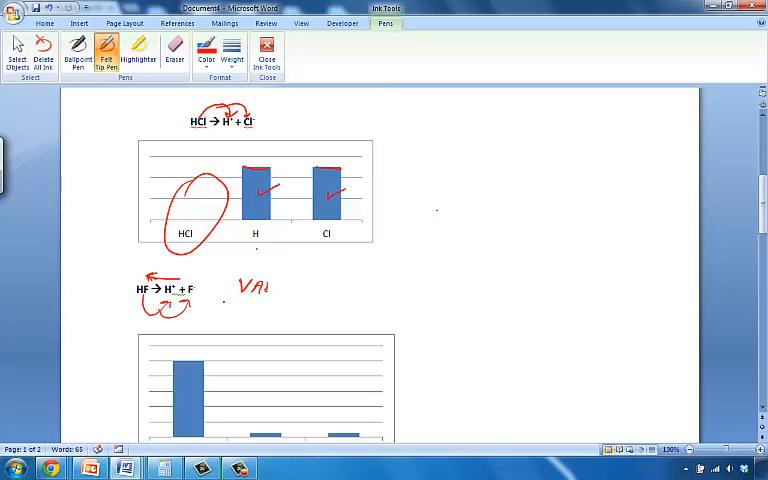
{"action": "type", "text": "RIE"}
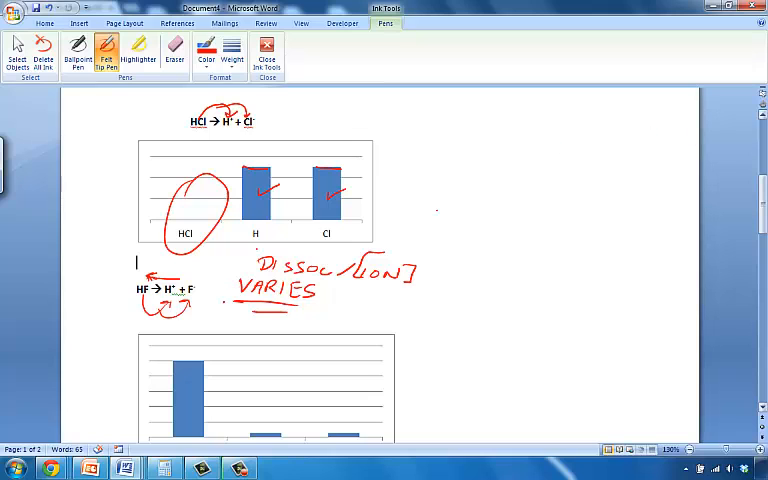
Scroll down below the HF dissociation chart.
{"action": "scroll", "scroll_direction": "down", "scroll_amount": 3}
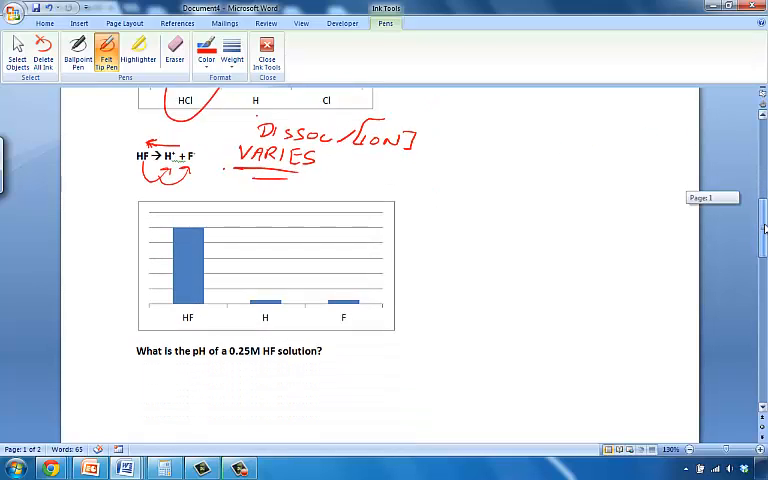
{"action": "scroll", "scroll_direction": "down", "scroll_amount": 3}
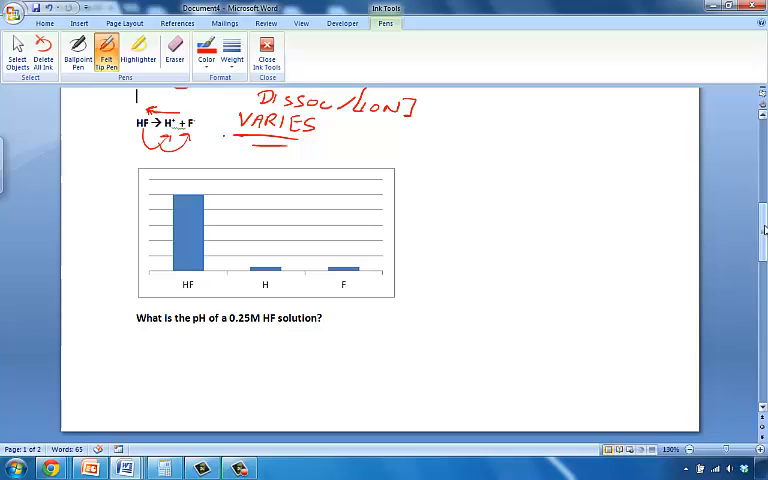